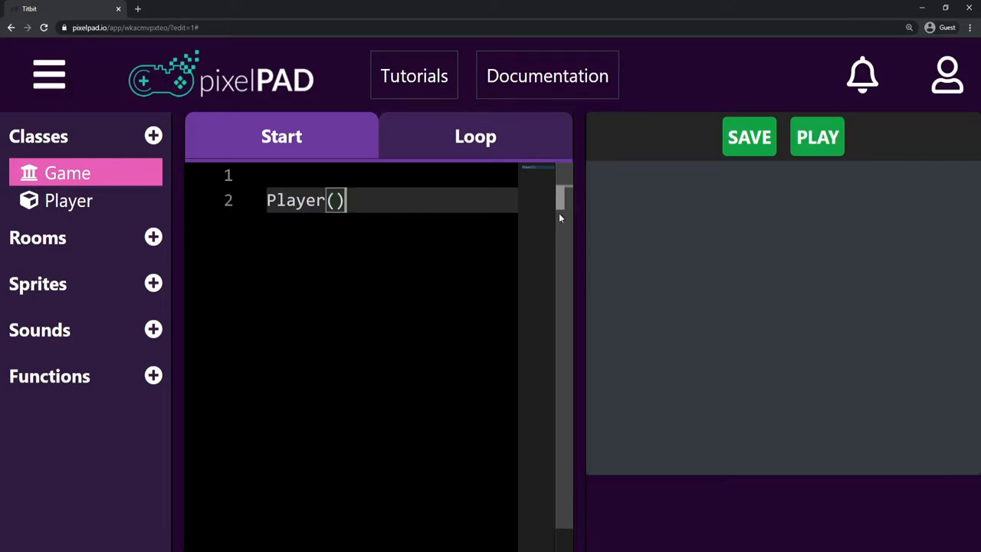
Run the game to preview the Player, which appears as a tiny square.
{"action": "left_click", "coordinate": [816, 136]}
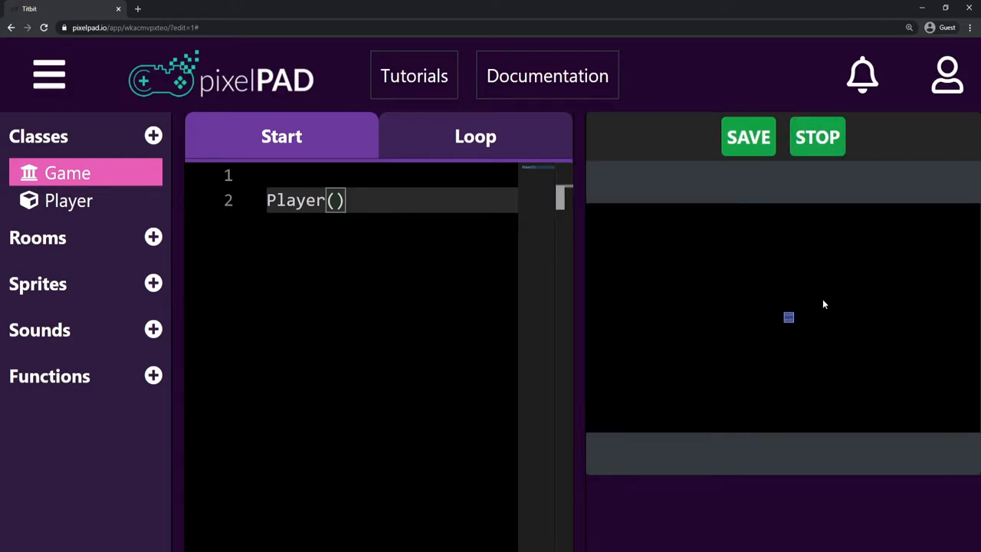
{"action": "mouse_move", "coordinate": [751, 305]}
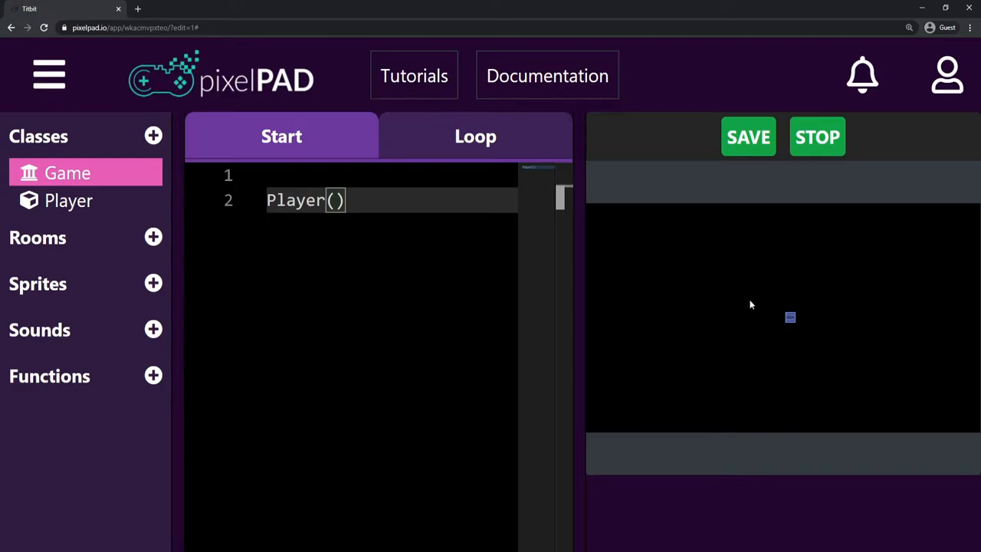
{"action": "mouse_move", "coordinate": [642, 259]}
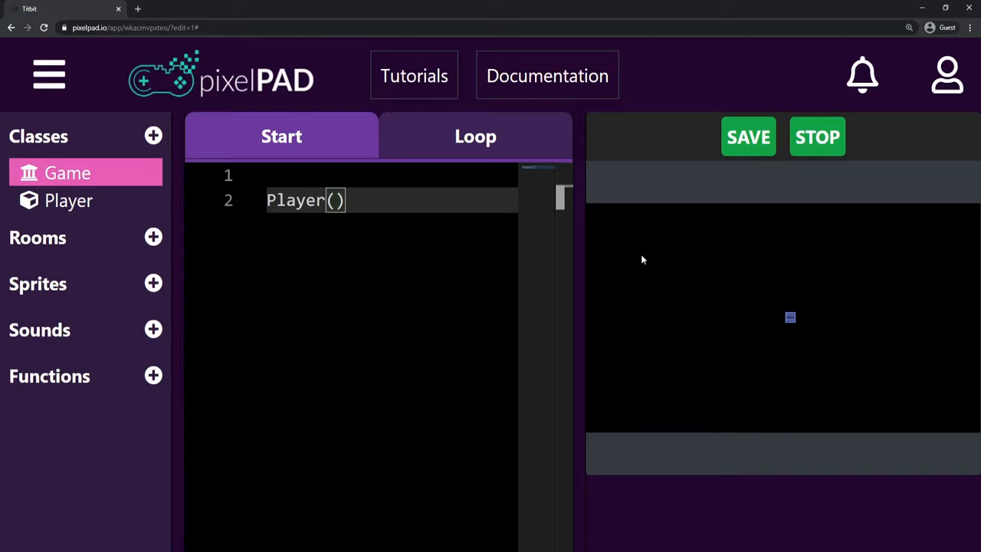
{"action": "mouse_move", "coordinate": [153, 283]}
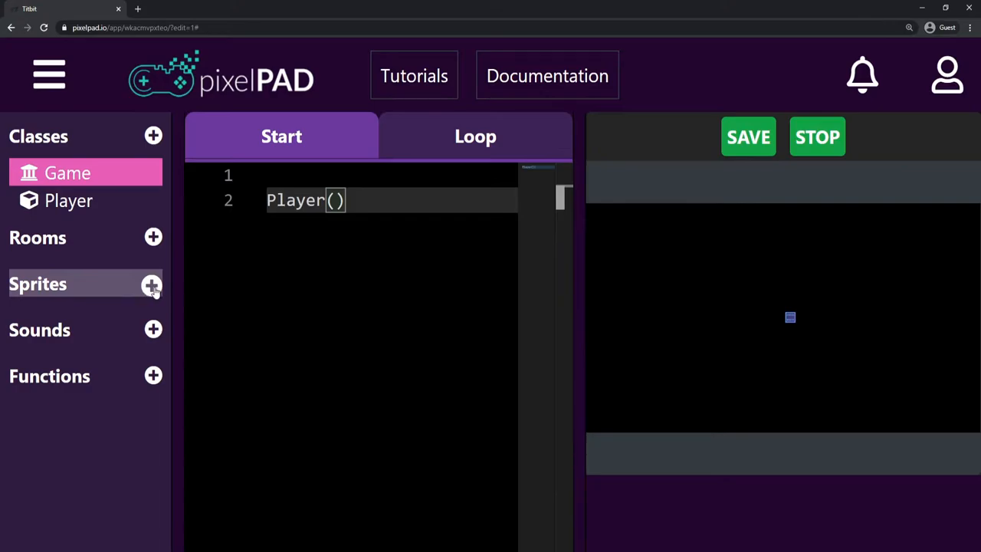
Add a new sprite image to the project with the texture name astro.
{"action": "left_click", "coordinate": [154, 285]}
{"action": "type", "text": "astr"}
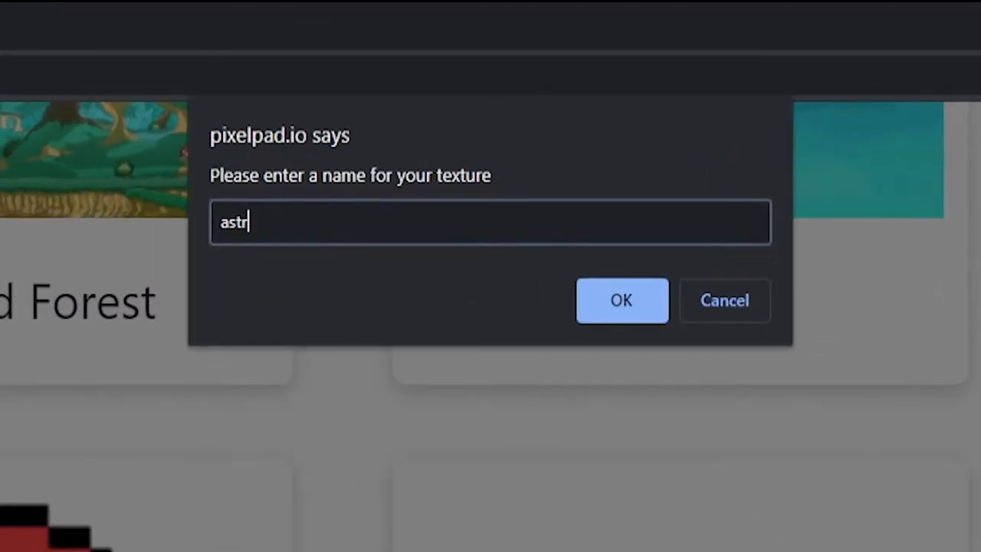
{"action": "left_click", "coordinate": [623, 299]}
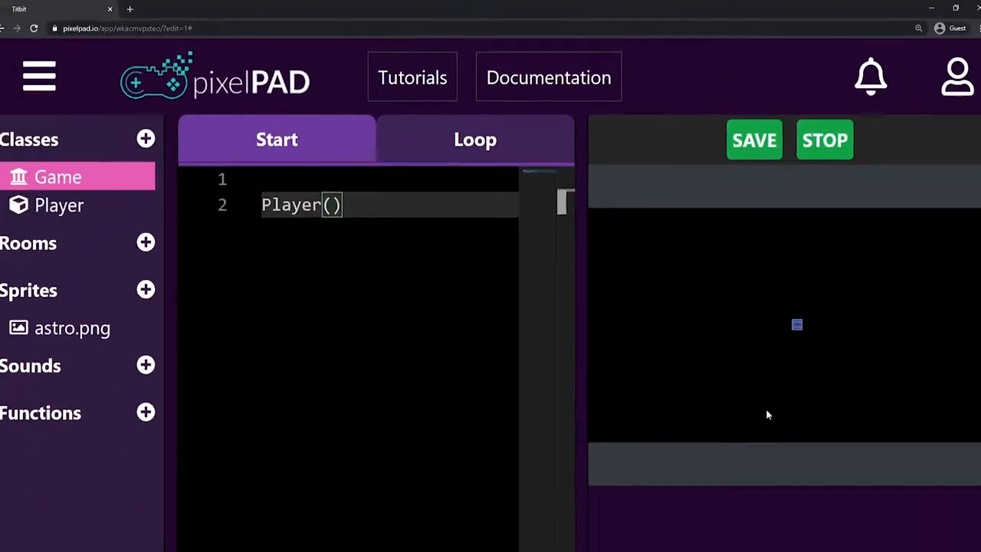
View the astro.png sprite sheet with its twelve astronaut frames.
{"action": "left_click", "coordinate": [72, 328]}
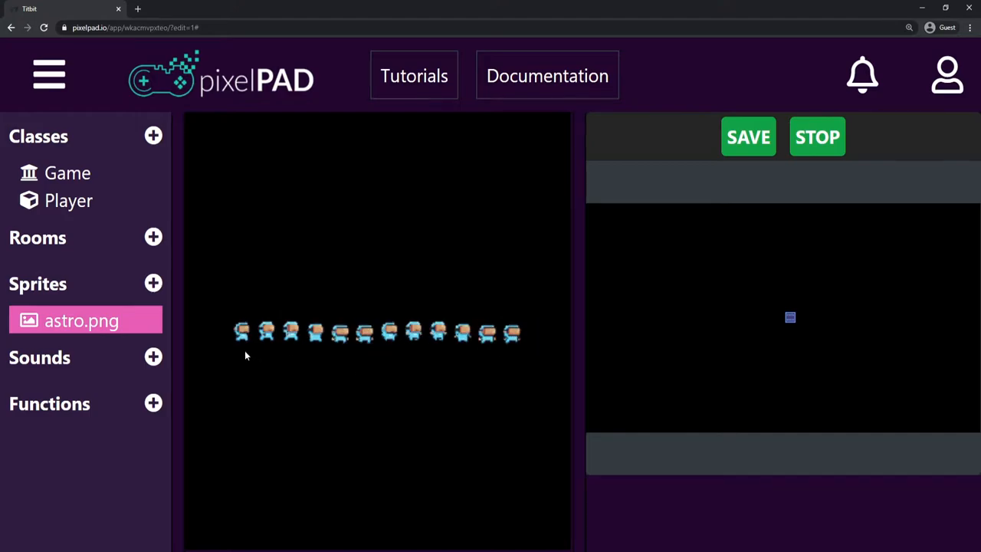
{"action": "mouse_move", "coordinate": [524, 305]}
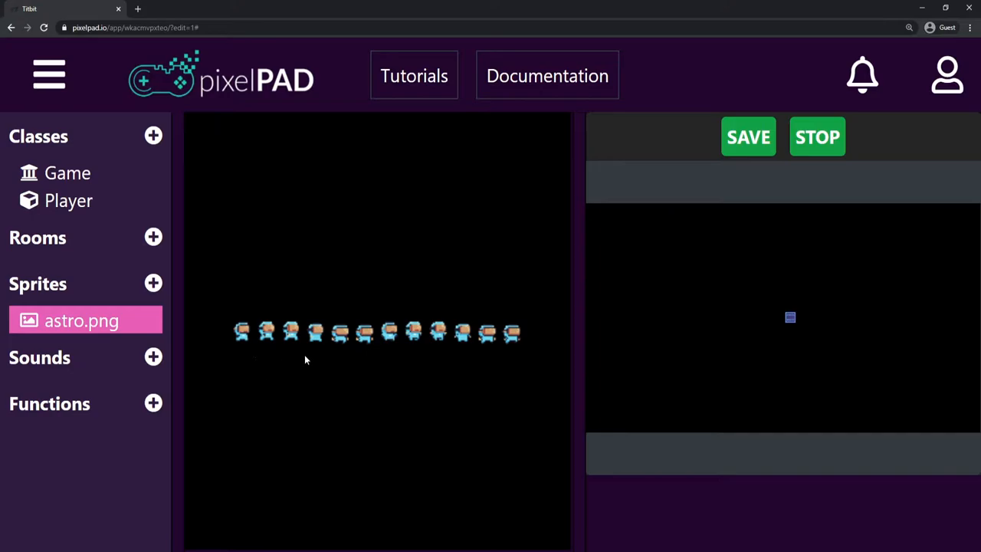
{"action": "mouse_move", "coordinate": [547, 322]}
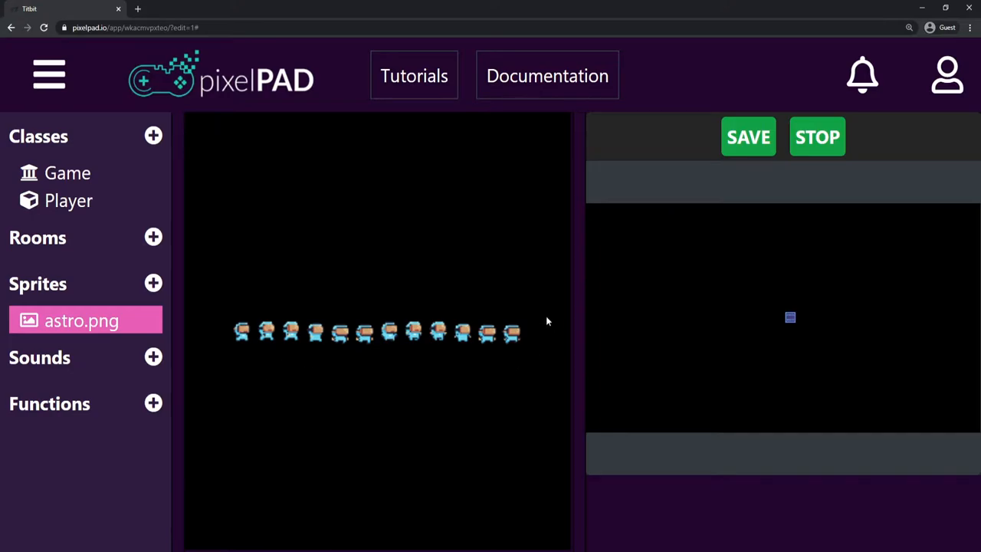
In the Player's Start code write self.sprite = sprite('astro.png') and rerun the game.
{"action": "left_click", "coordinate": [67, 199]}
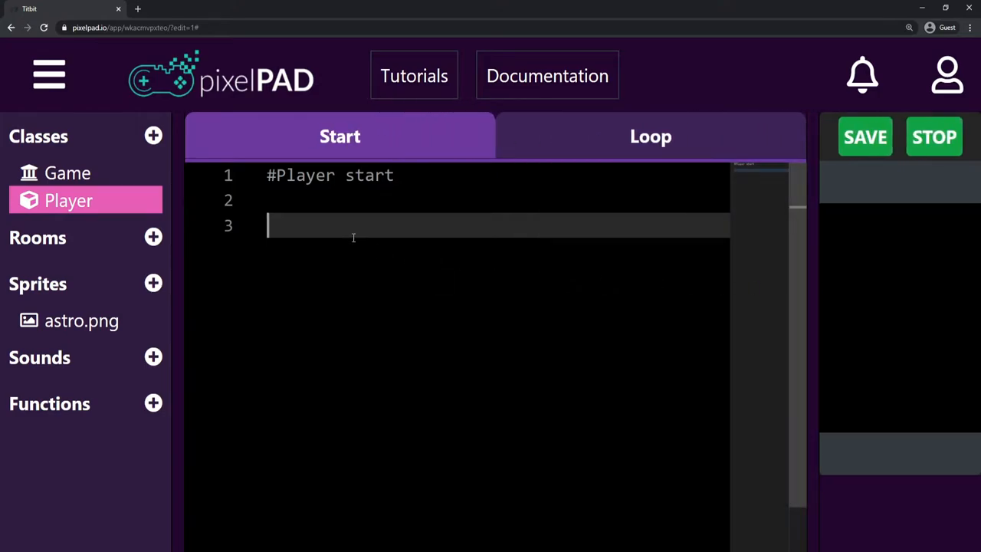
{"action": "type", "text": "self.sprite = sprite('astro.png')"}
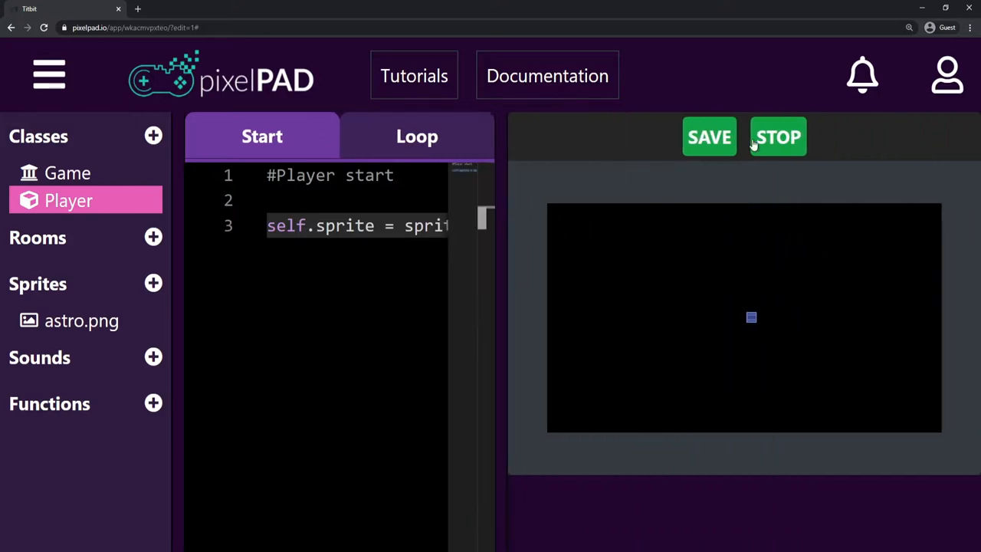
{"action": "left_click", "coordinate": [779, 136]}
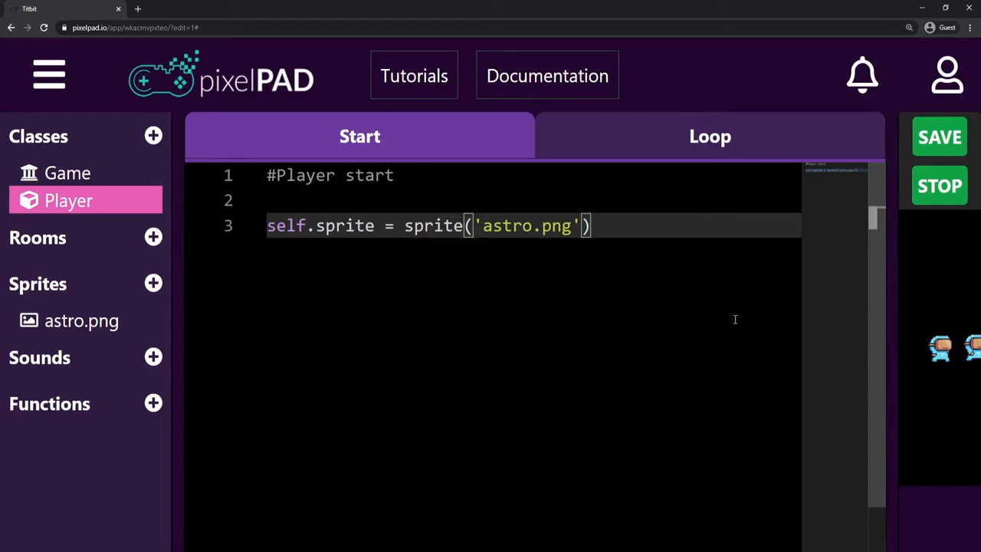
{"action": "mouse_move", "coordinate": [403, 225]}
{"action": "type", "text": "Sheet"}
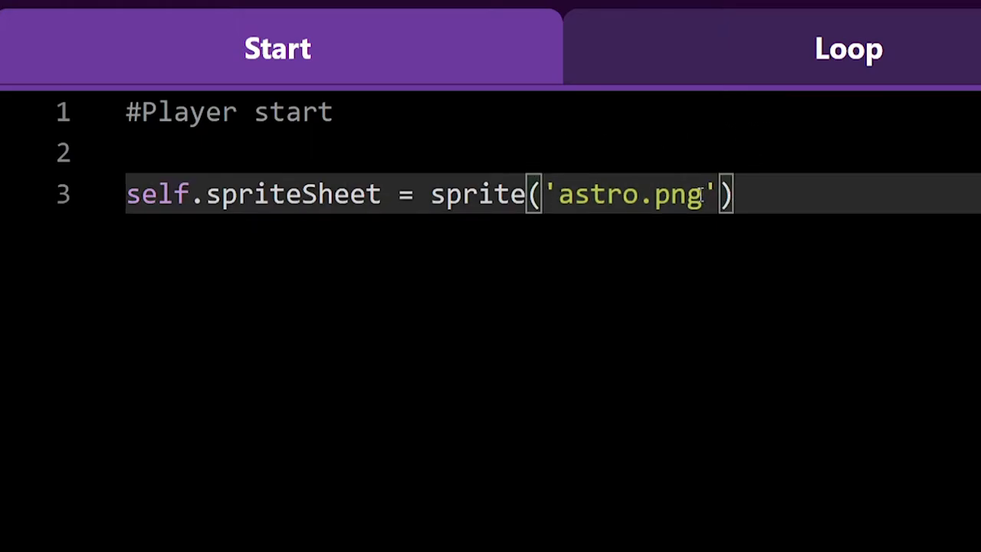
Extend the sprite call to sprite('astro.png',1,) on the self.spriteSheet line.
{"action": "type", "text": ","}
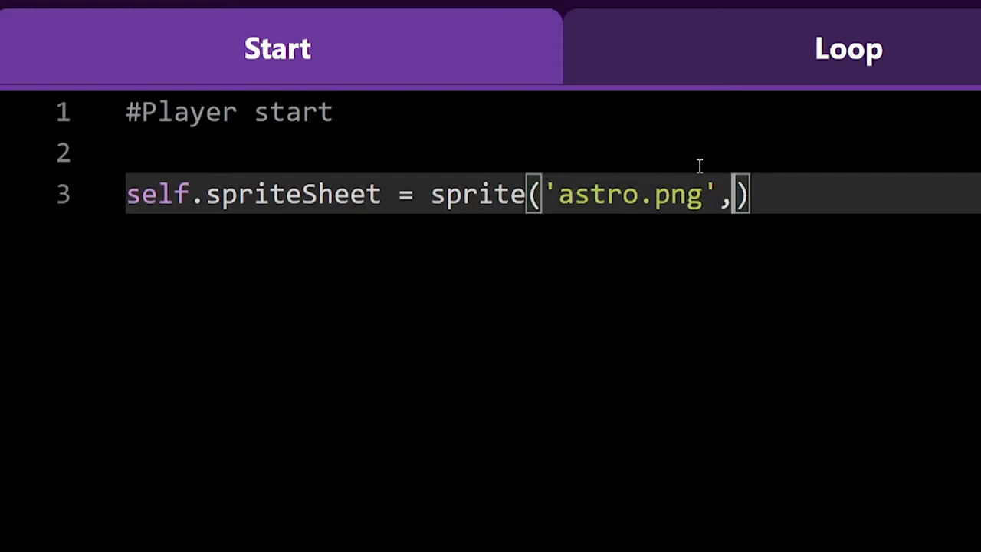
{"action": "mouse_move", "coordinate": [816, 208]}
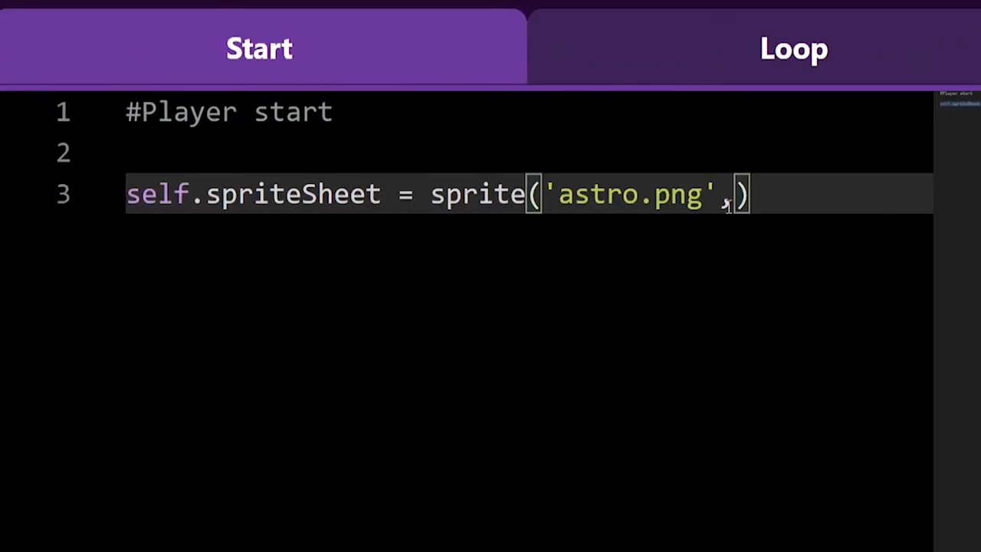
{"action": "type", "text": "1"}
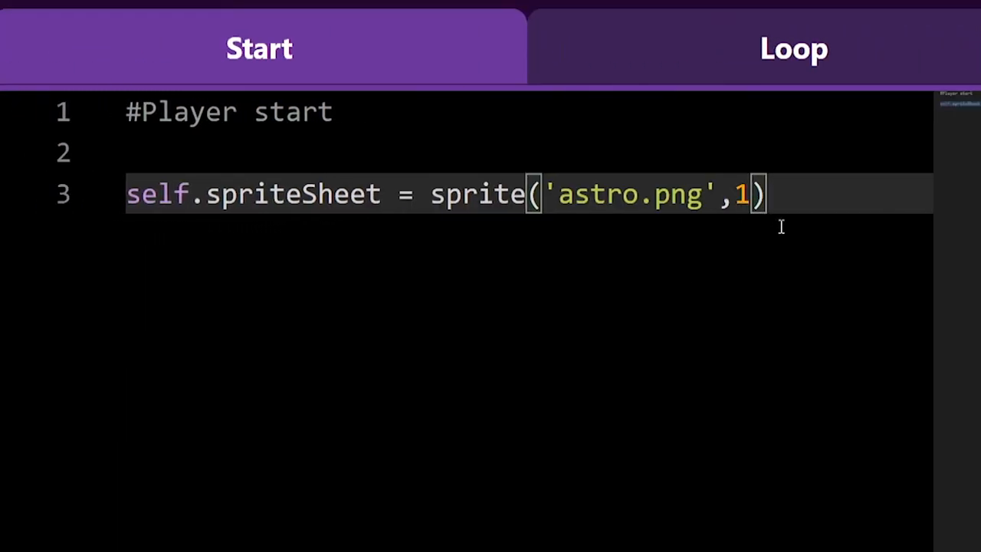
{"action": "mouse_move", "coordinate": [843, 263]}
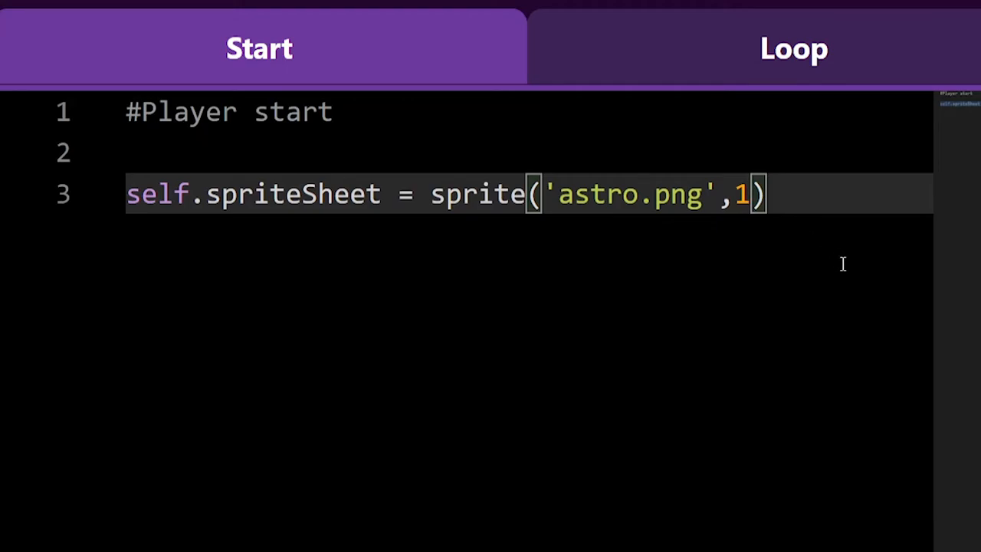
{"action": "type", "text": ","}
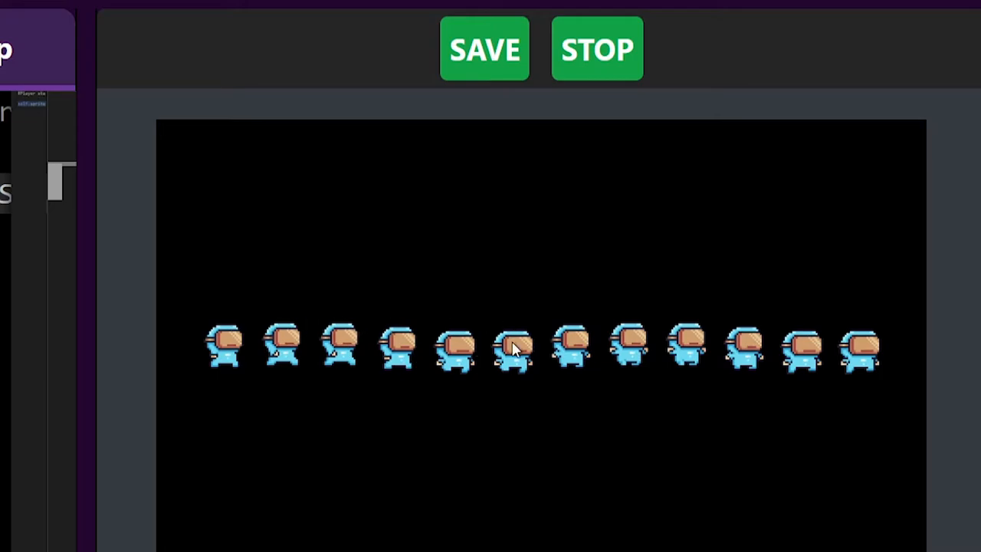
{"action": "mouse_move", "coordinate": [789, 304]}
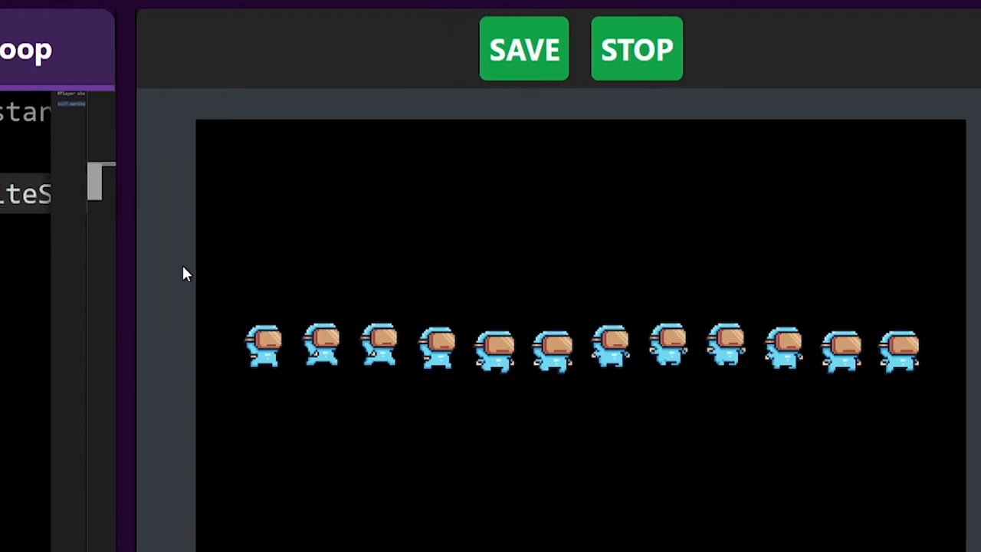
{"action": "left_click", "coordinate": [636, 48]}
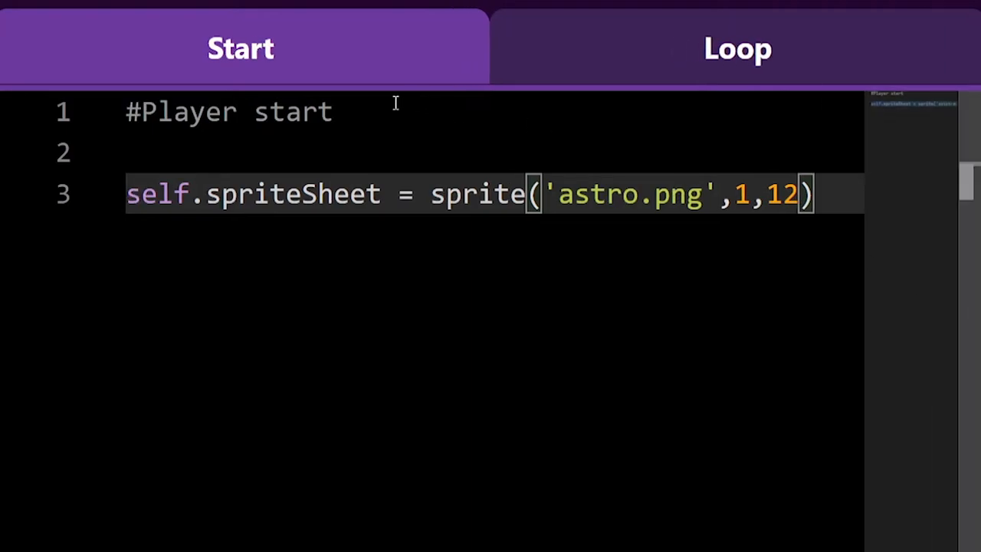
{"action": "mouse_move", "coordinate": [831, 187]}
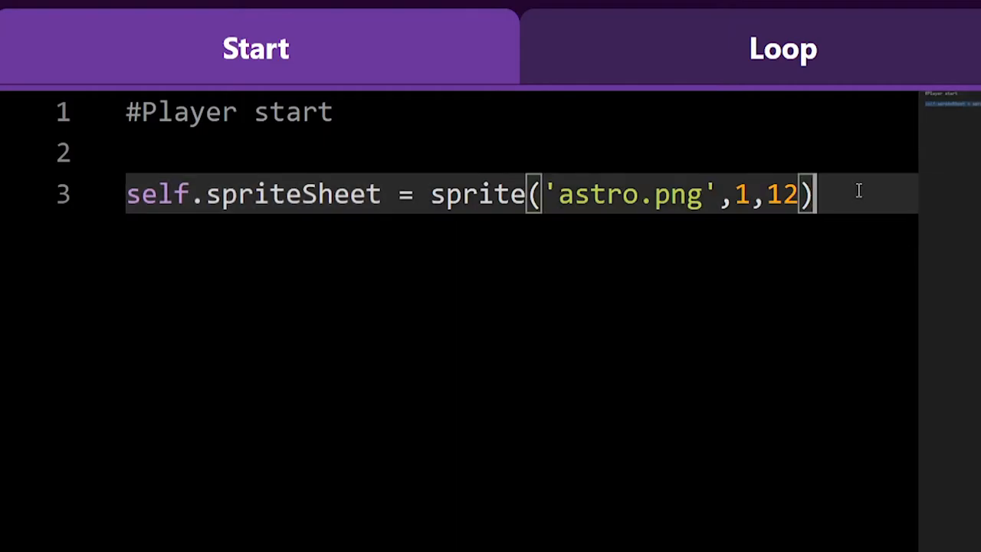
Start a new line below the sprite('astro.png',1,12) sprite sheet line.
{"action": "key", "text": "Enter"}
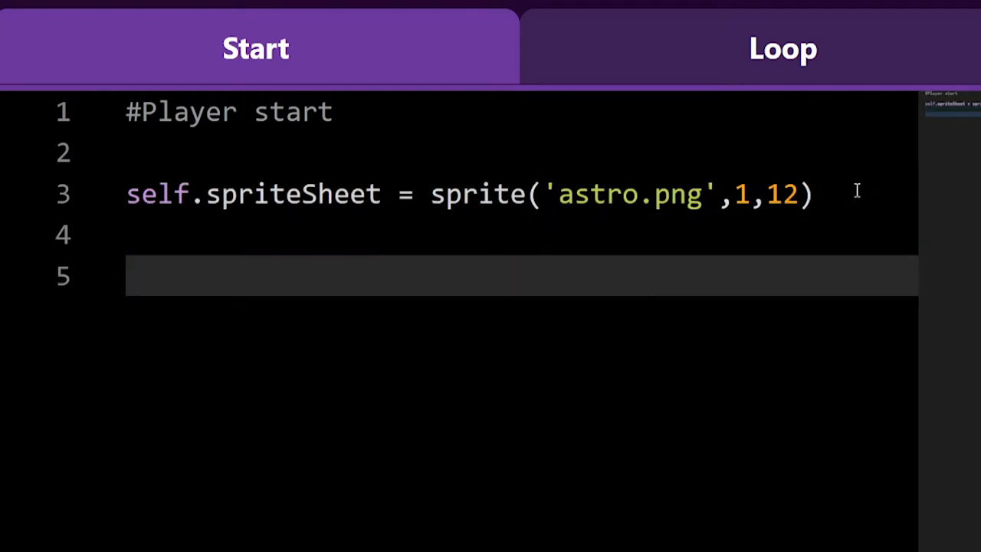
Write self.animation = new_animation(self.spriteSheet,50,) in the Player's Start code.
{"action": "type", "text": "self"}
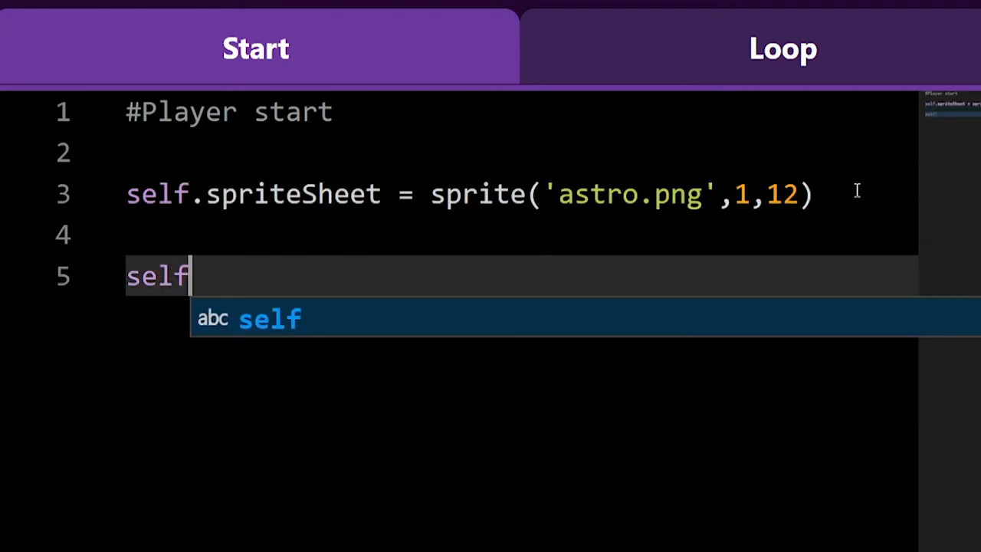
{"action": "type", "text": ".animation = new_ani"}
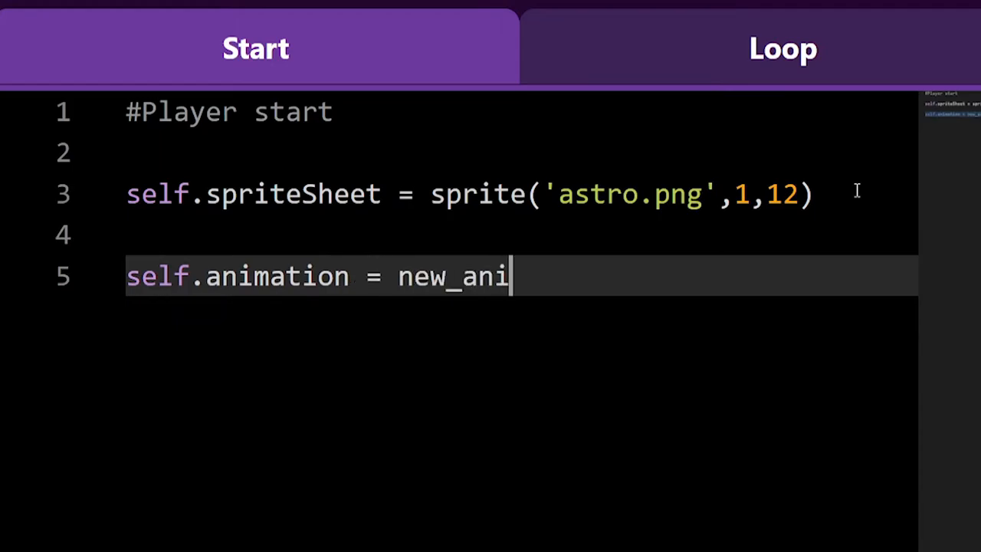
{"action": "type", "text": "mation()"}
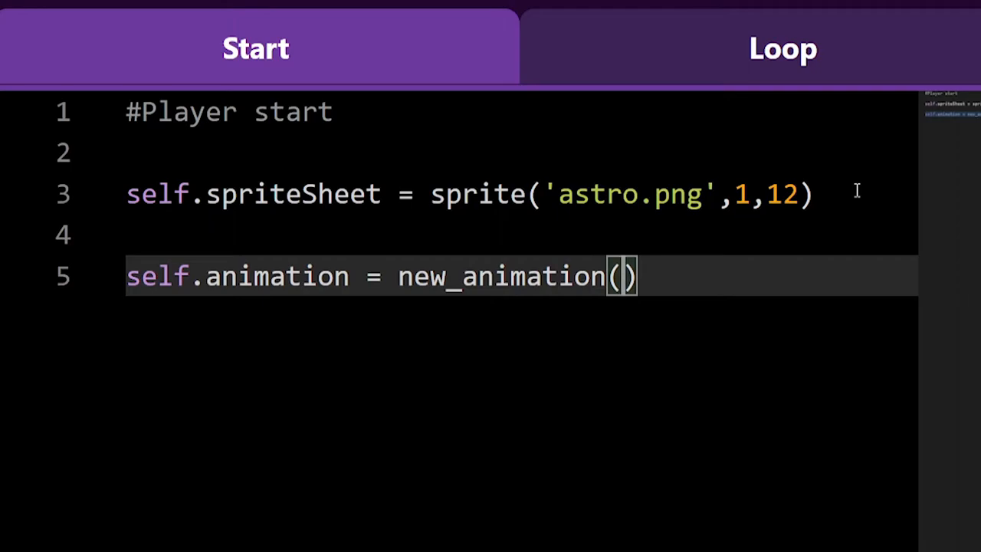
{"action": "type", "text": "self.spriteSheet"}
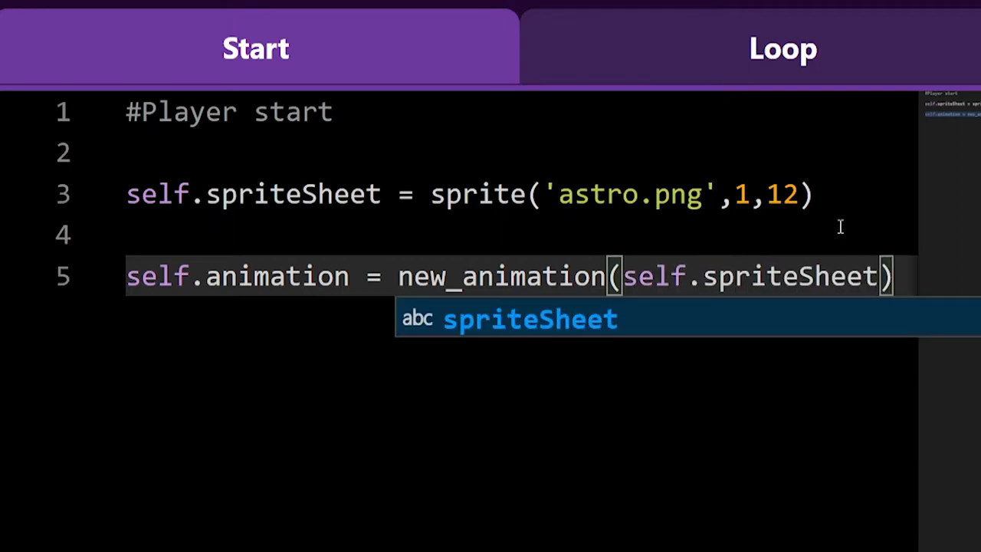
{"action": "type", "text": ","}
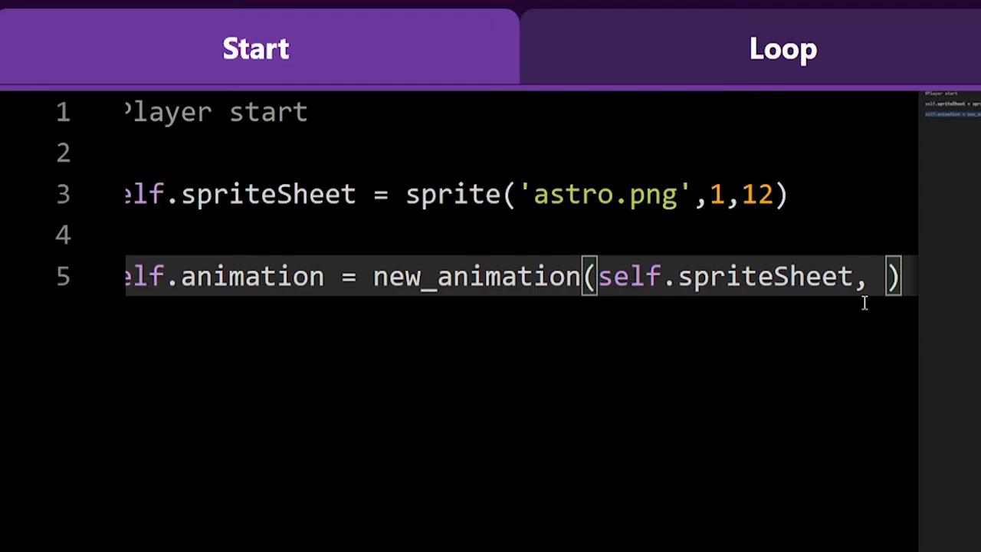
{"action": "type", "text": "50"}
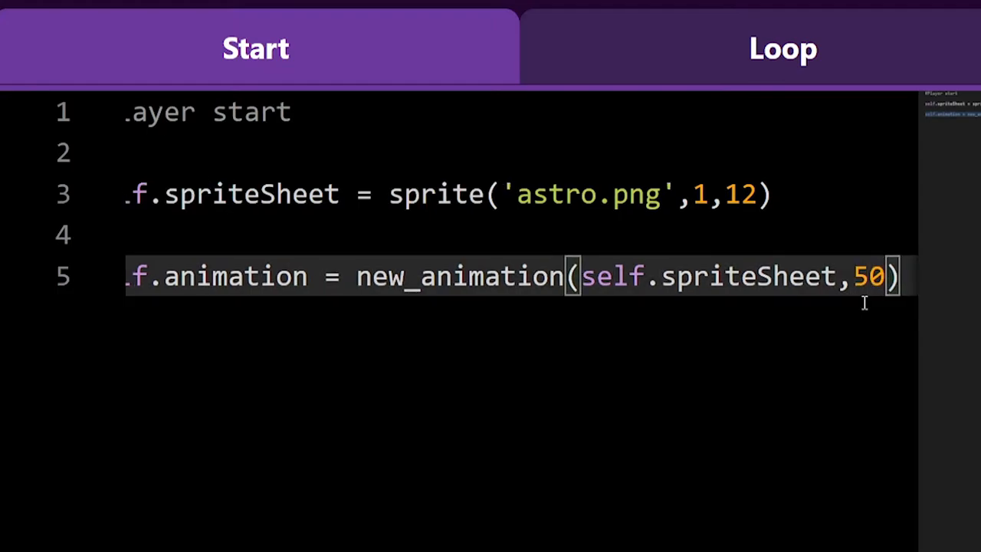
{"action": "type", "text": ","}
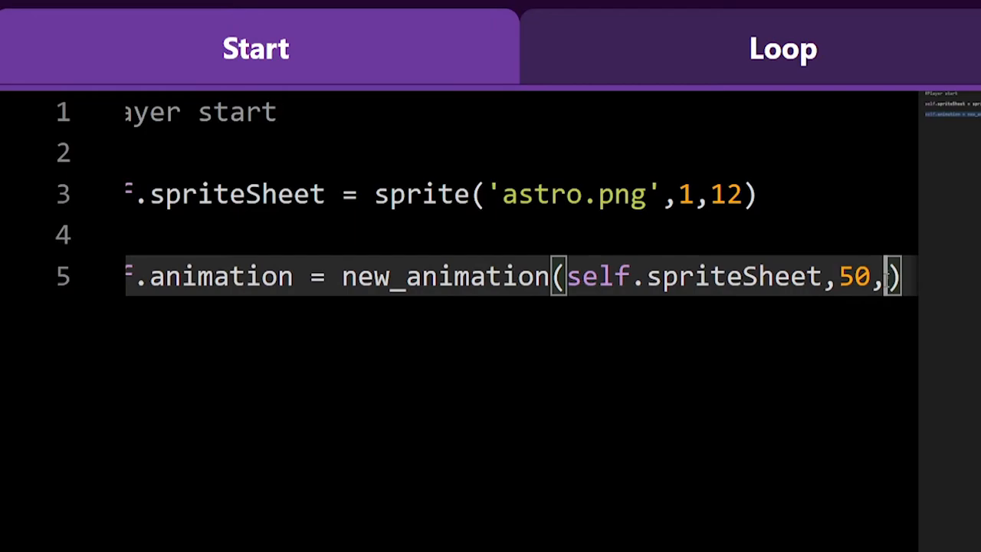
{"action": "mouse_move", "coordinate": [962, 273]}
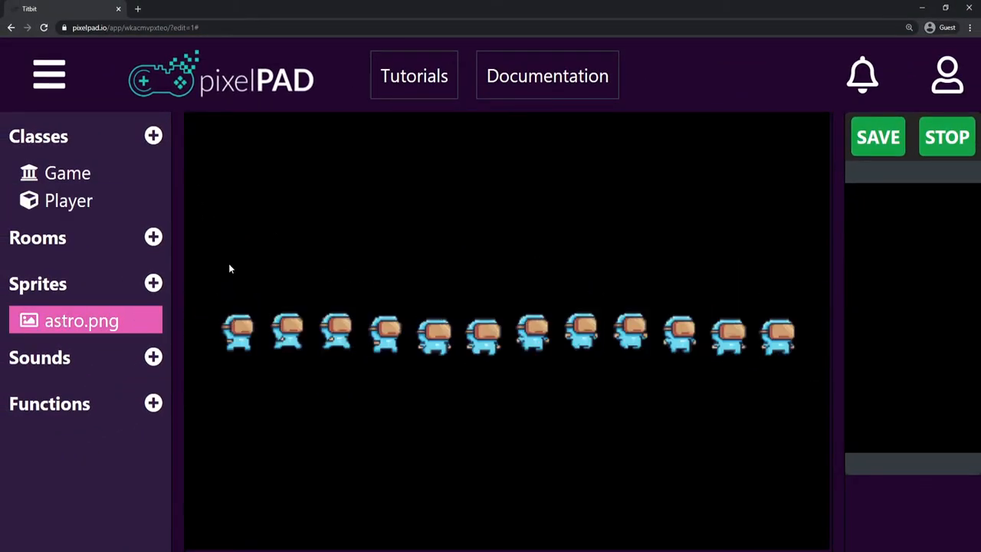
{"action": "mouse_move", "coordinate": [214, 334]}
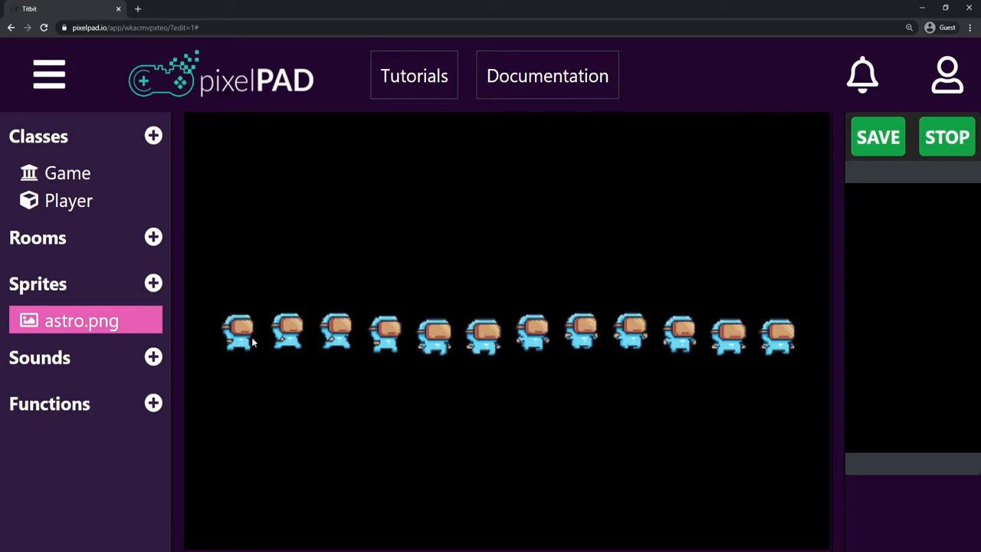
{"action": "mouse_move", "coordinate": [69, 199]}
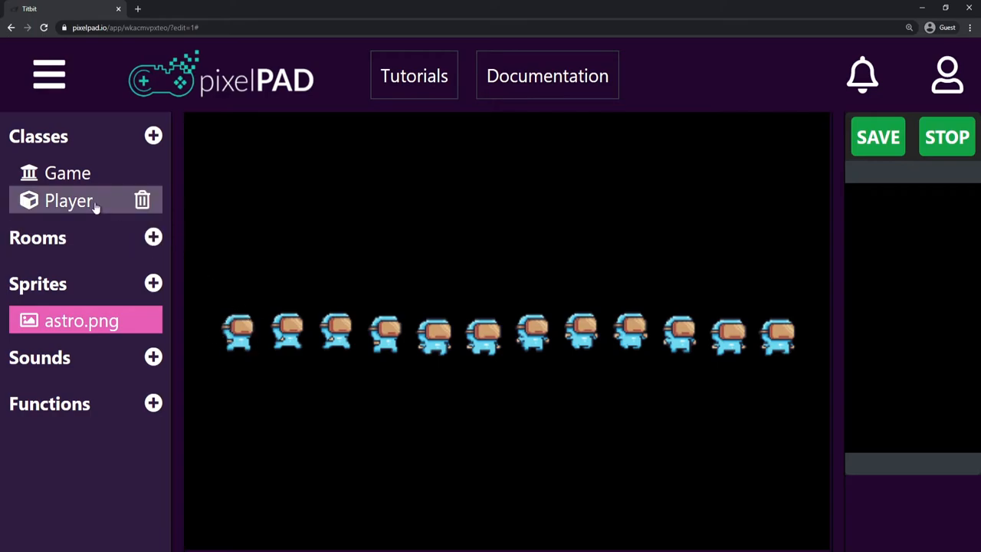
Return to the Player code and add 0 as the starting frame in new_animation.
{"action": "left_click", "coordinate": [69, 199]}
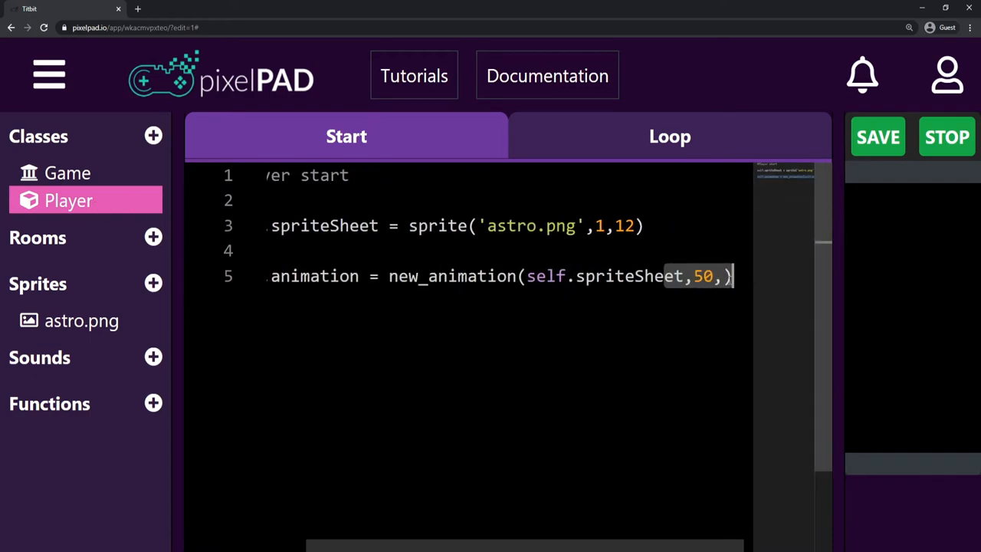
{"action": "type", "text": "0"}
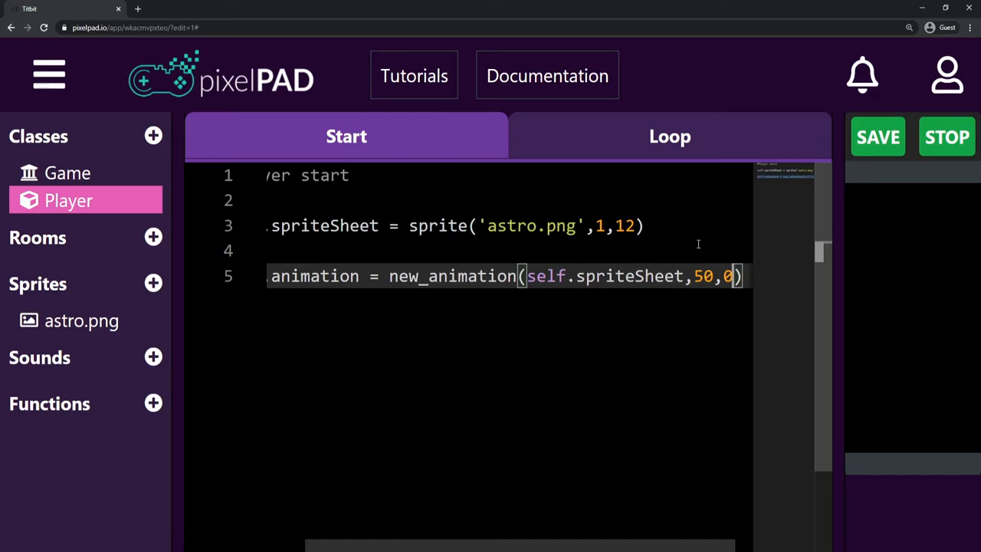
{"action": "type", "text": ","}
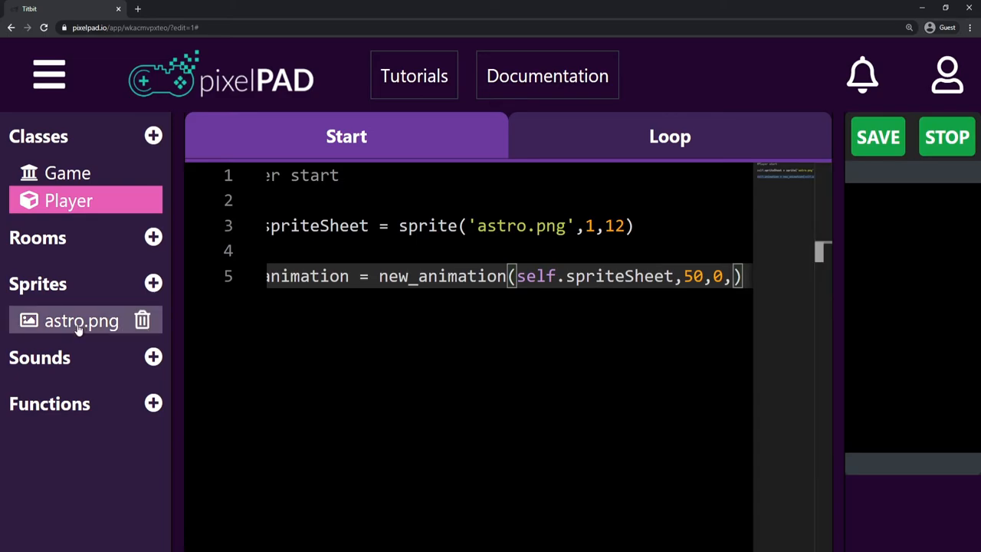
View the astro.png sprite sheet again to count its twelve frames.
{"action": "left_click", "coordinate": [81, 320]}
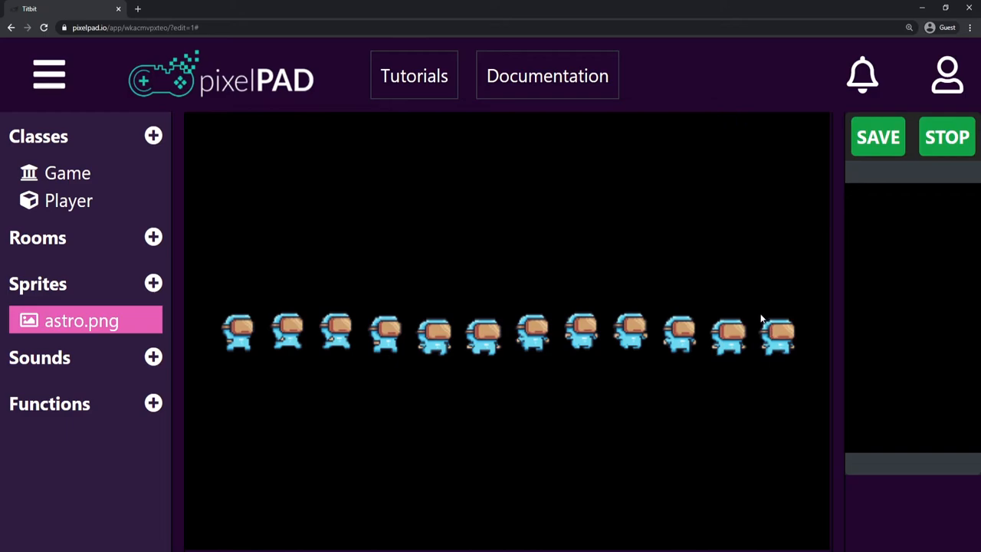
{"action": "mouse_move", "coordinate": [744, 346]}
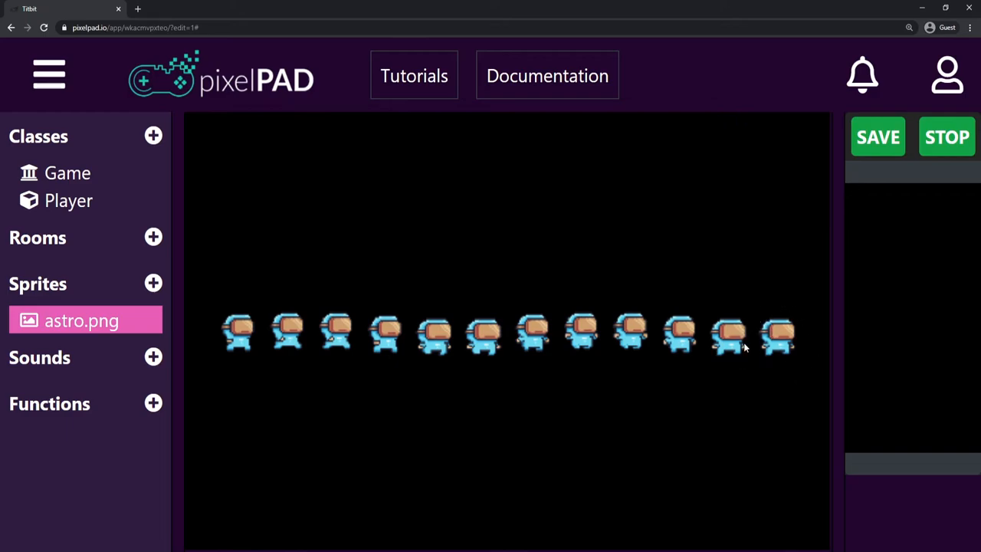
{"action": "mouse_move", "coordinate": [769, 356]}
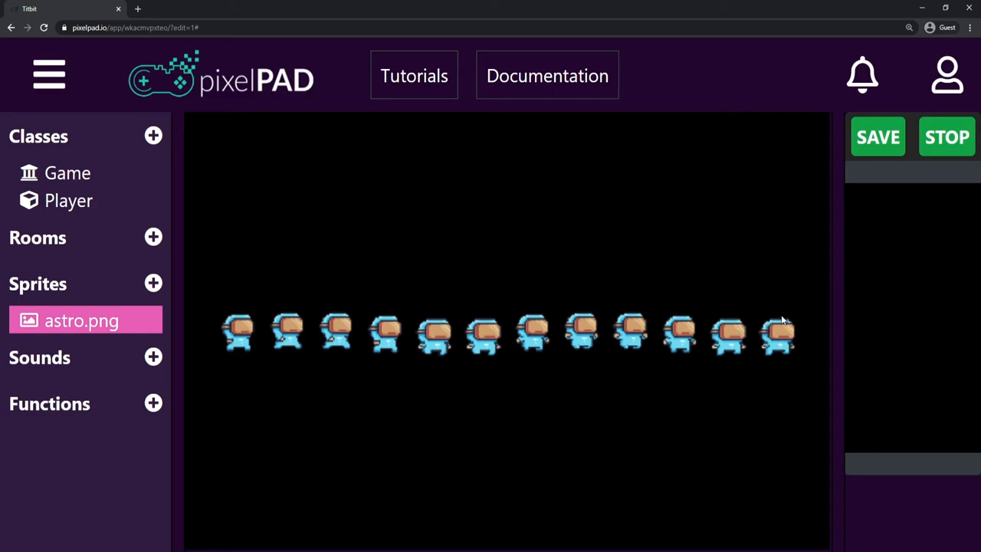
{"action": "mouse_move", "coordinate": [797, 377]}
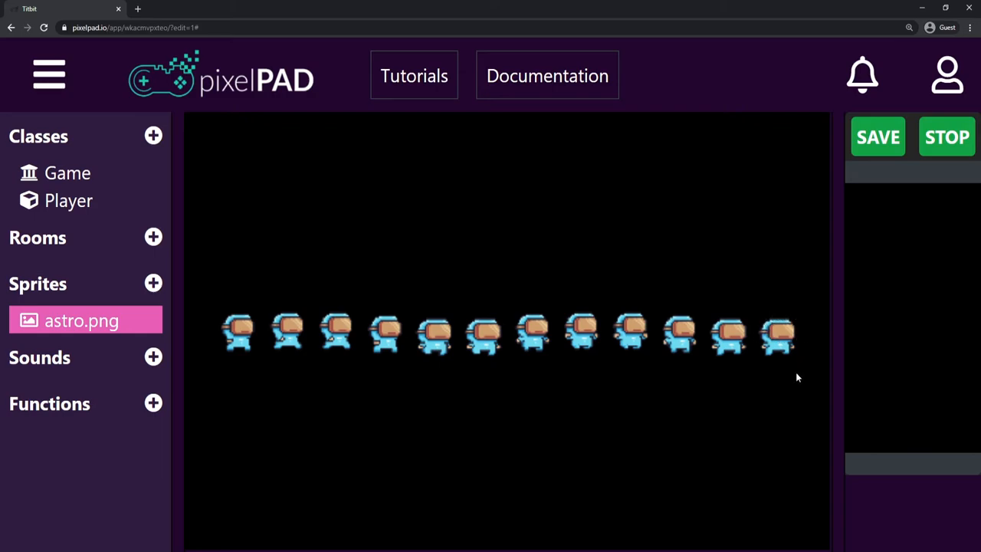
{"action": "mouse_move", "coordinate": [775, 438]}
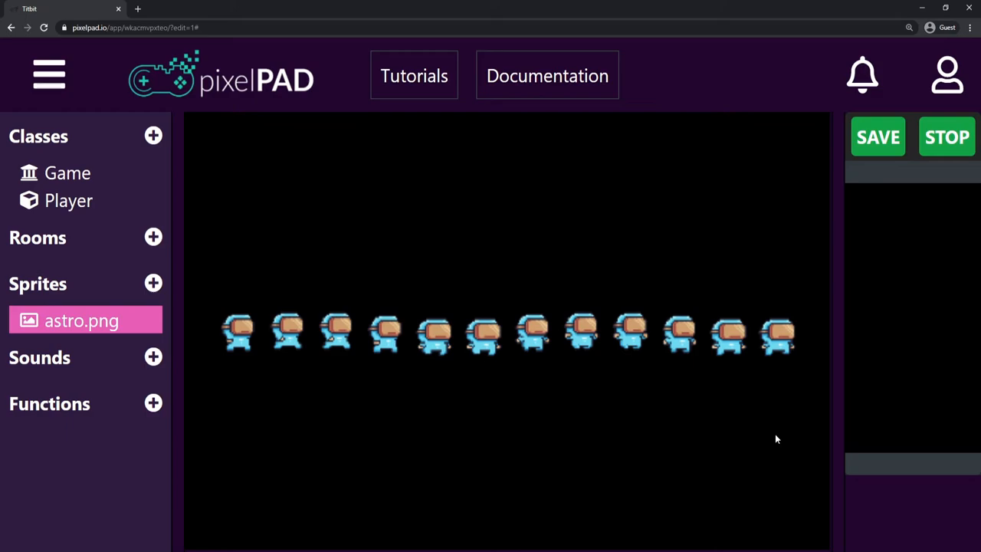
{"action": "mouse_move", "coordinate": [776, 457]}
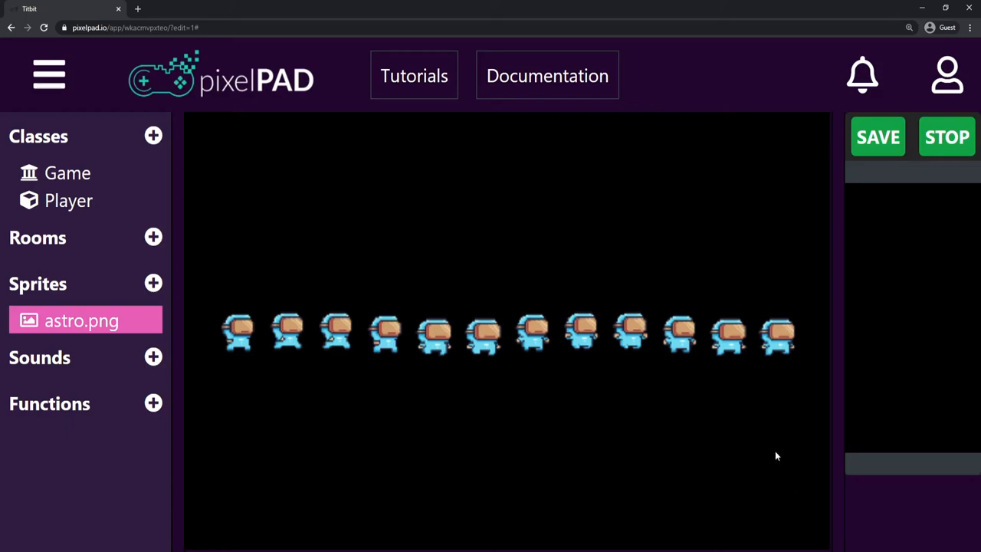
{"action": "mouse_move", "coordinate": [236, 305]}
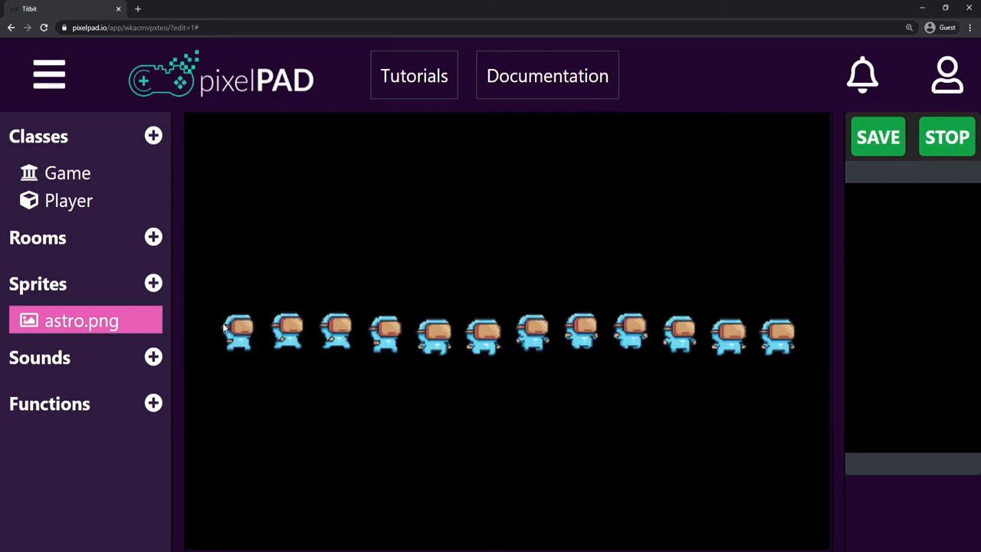
{"action": "mouse_move", "coordinate": [785, 309]}
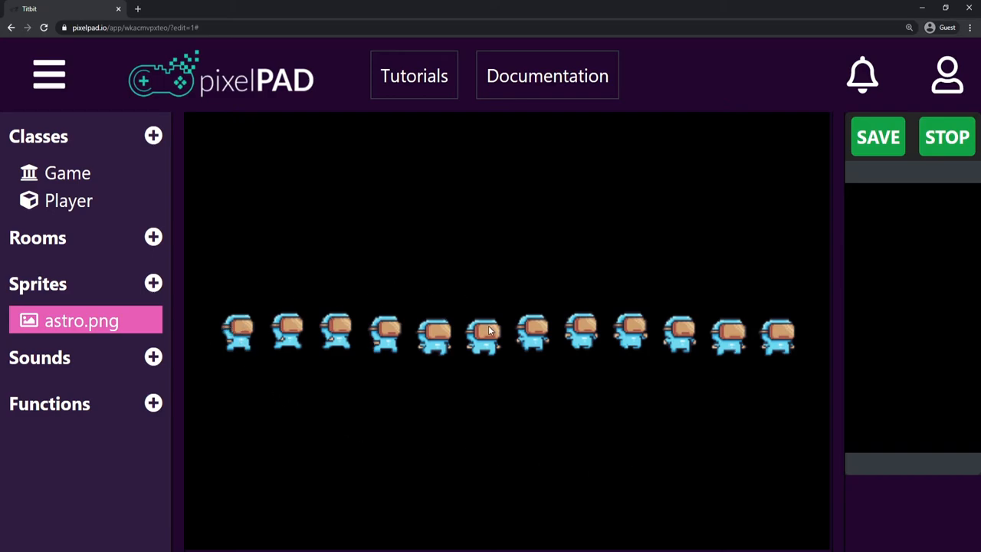
{"action": "mouse_move", "coordinate": [713, 298]}
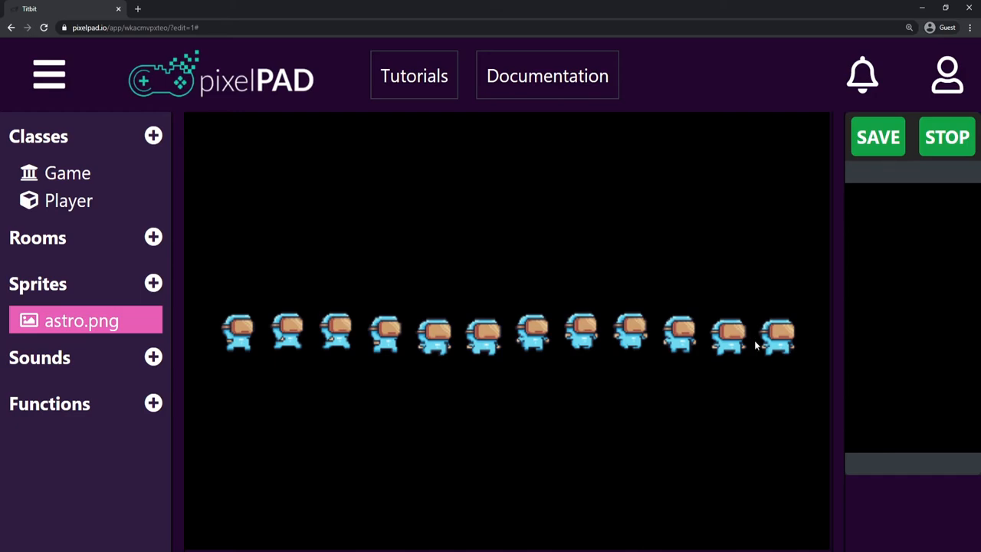
End new_animation at frame 11 and add set_animation(self,self.animation) on line 7.
{"action": "left_click", "coordinate": [67, 199]}
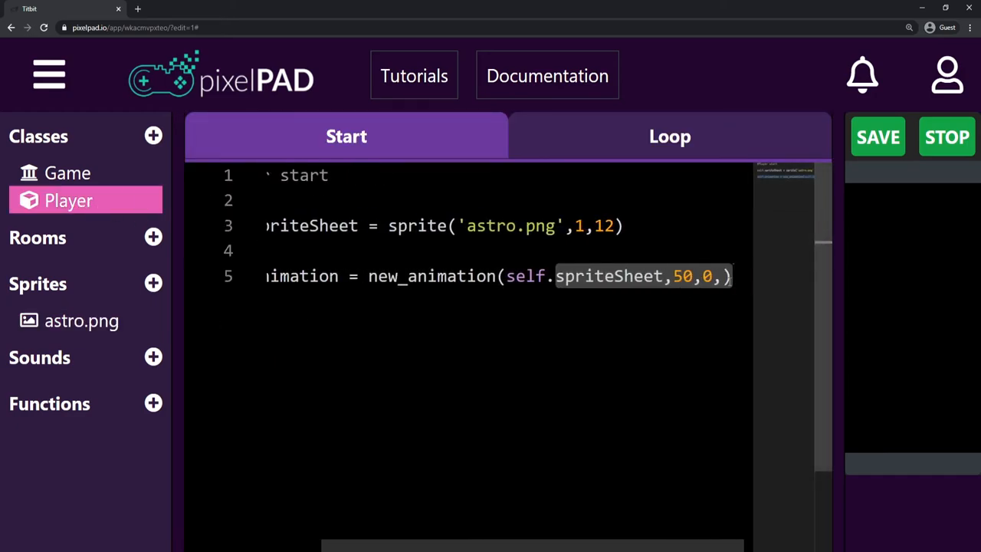
{"action": "type", "text": "11"}
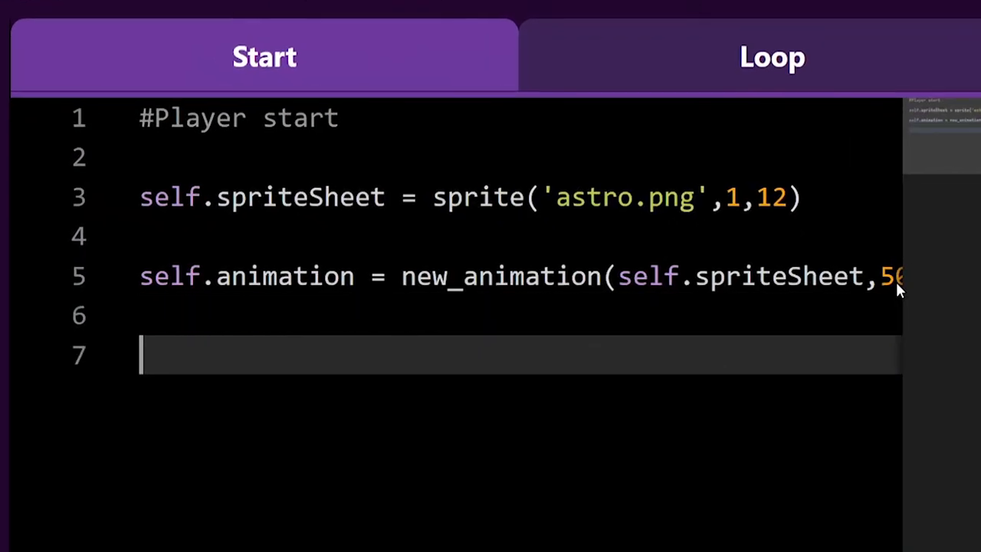
{"action": "type", "text": "set_animation"}
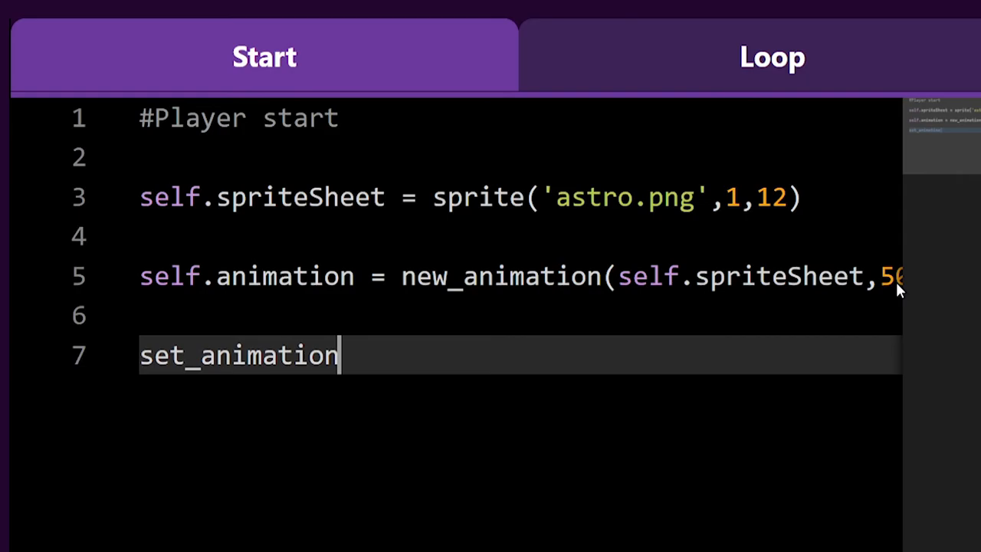
{"action": "type", "text": "(self,s"}
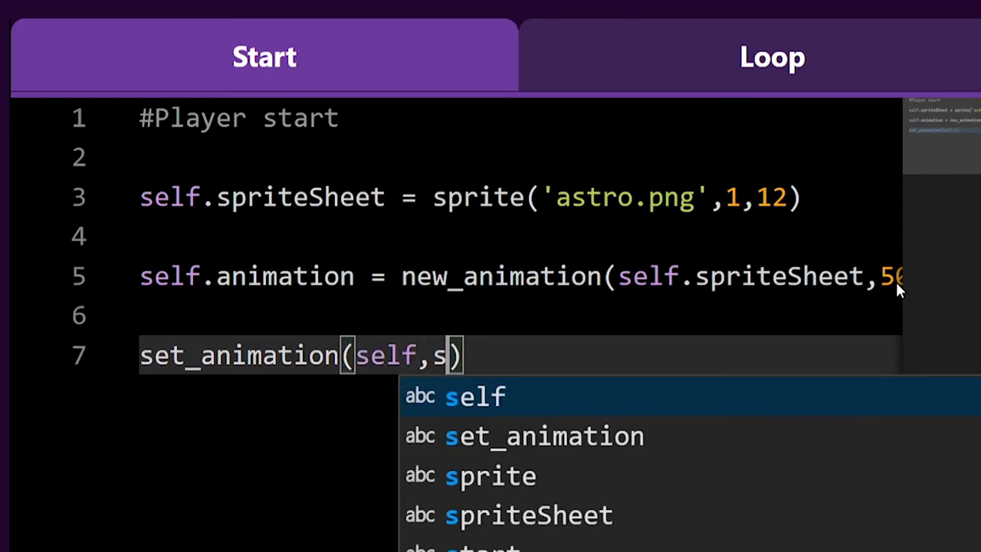
{"action": "type", "text": "elf.animation"}
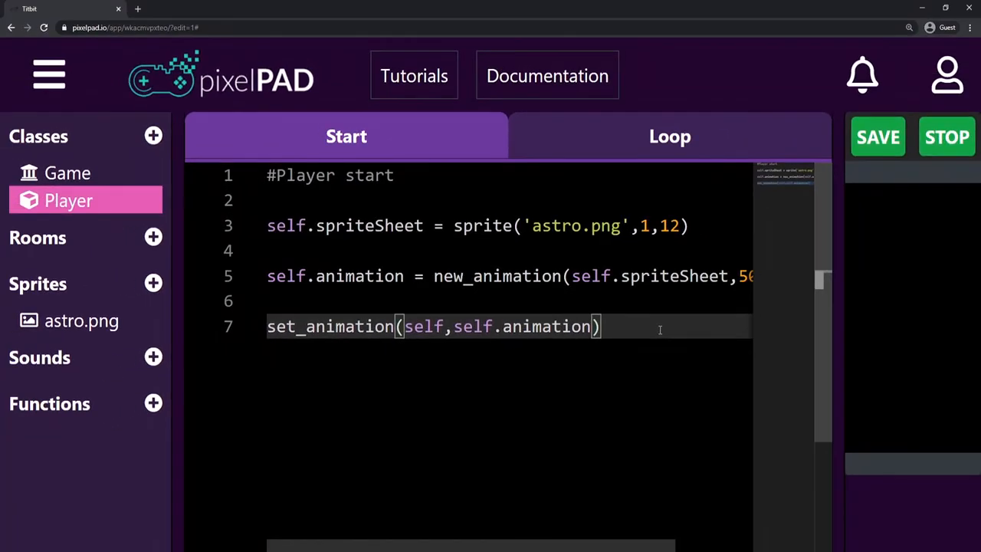
{"action": "left_click", "coordinate": [877, 136]}
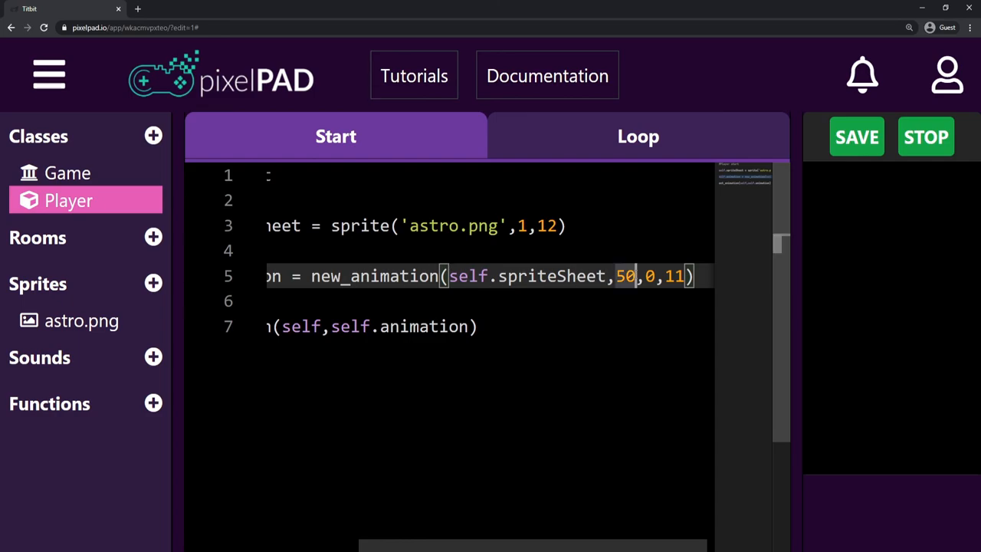
{"action": "mouse_move", "coordinate": [653, 248]}
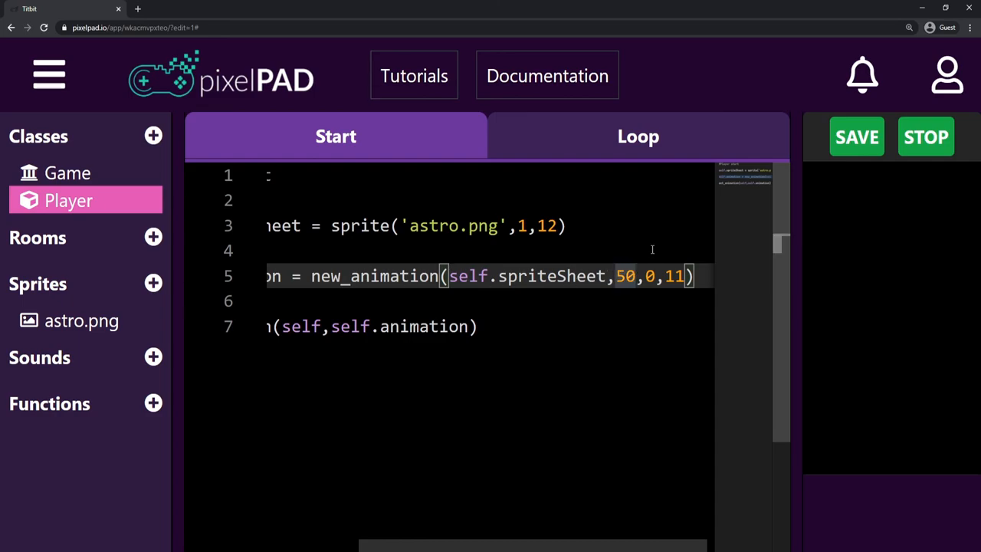
{"action": "mouse_move", "coordinate": [625, 253]}
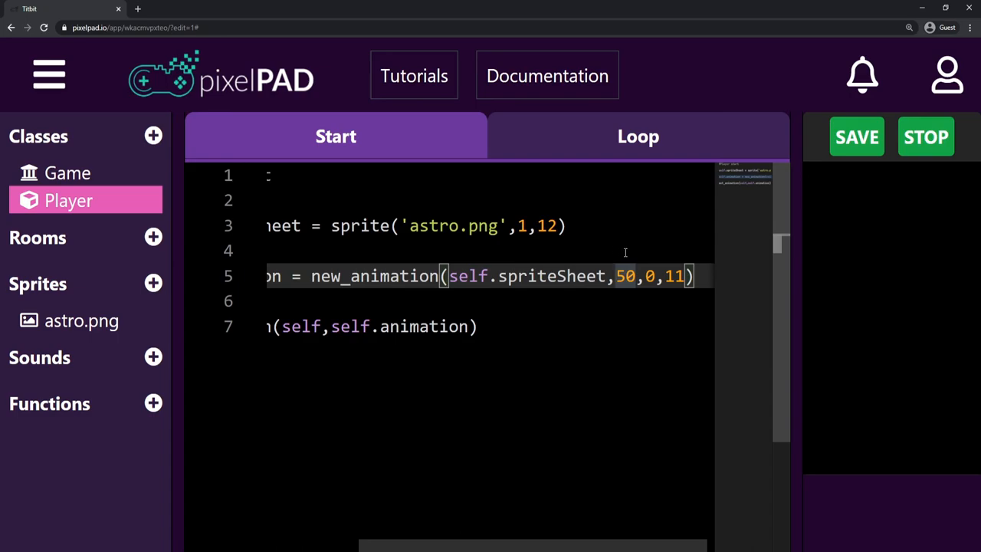